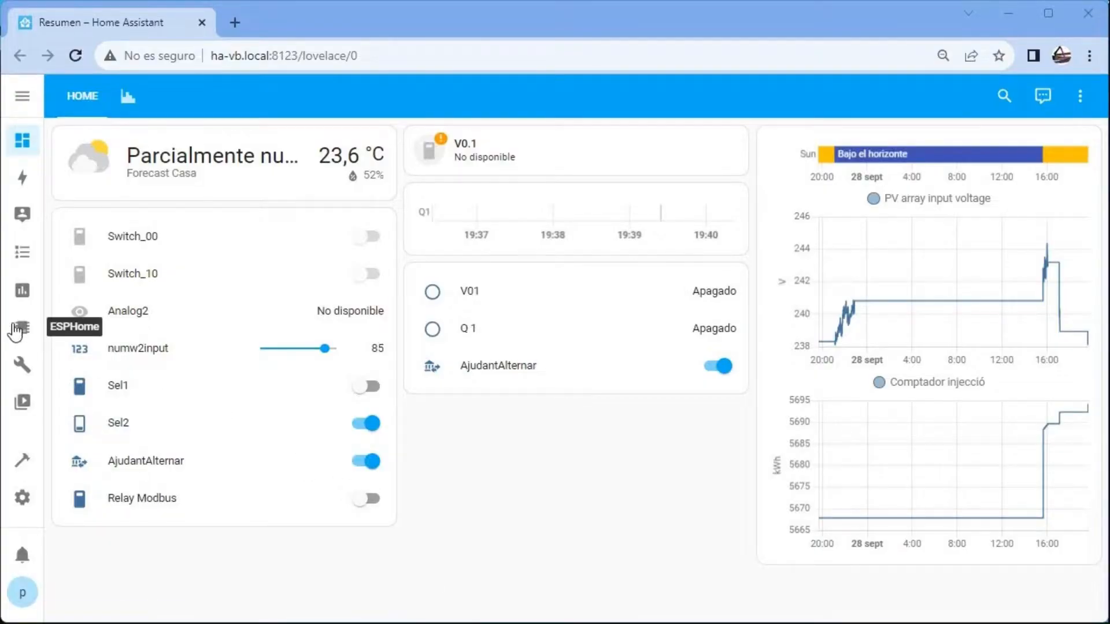
# Create a new ESPHome device named 'Fan Inverter' and skip installing it
pyautogui.click(22, 327)
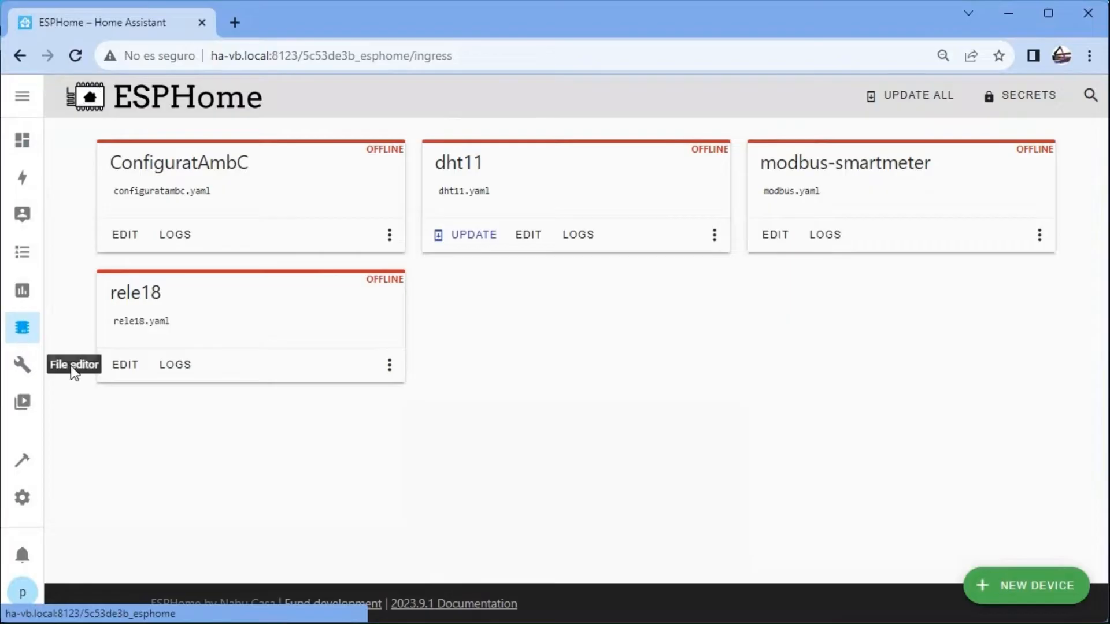
pyautogui.click(1026, 586)
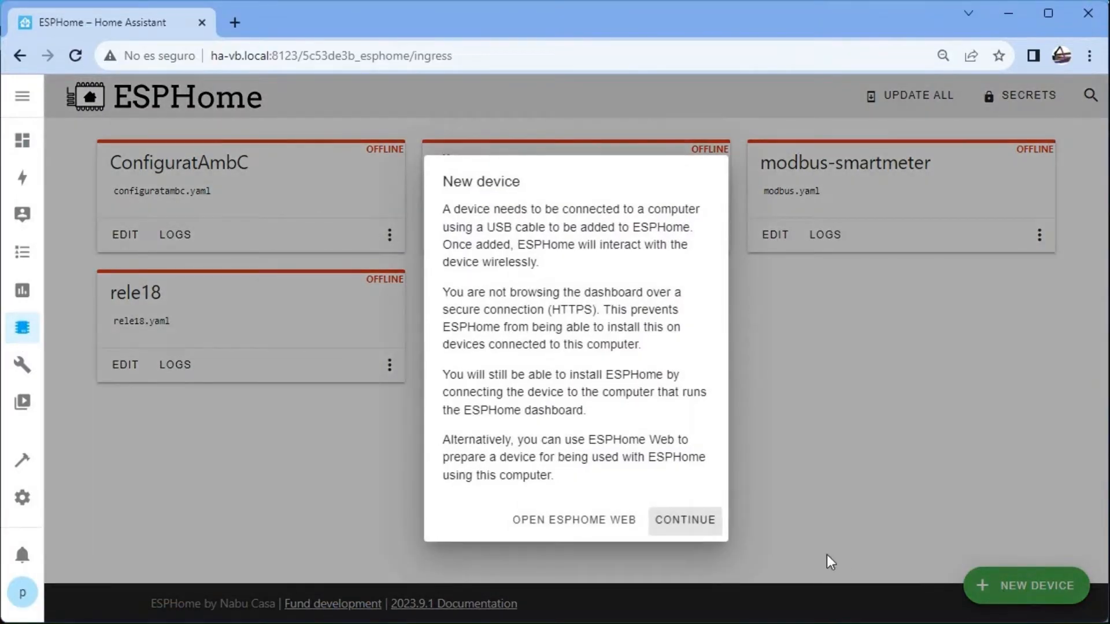
pyautogui.click(684, 520)
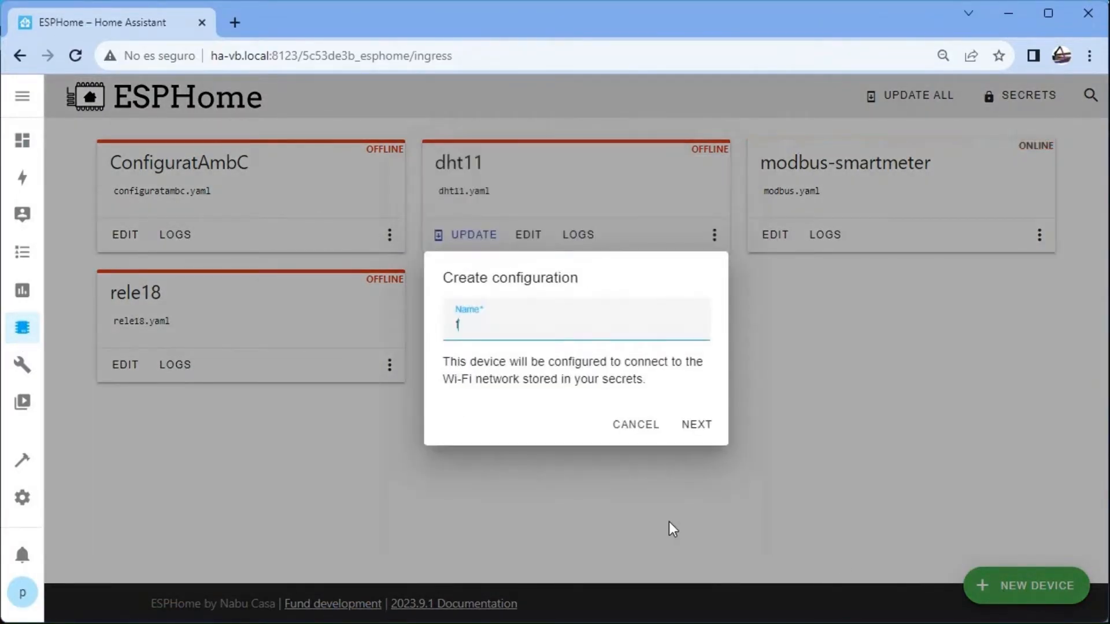
pyautogui.write('Fa')
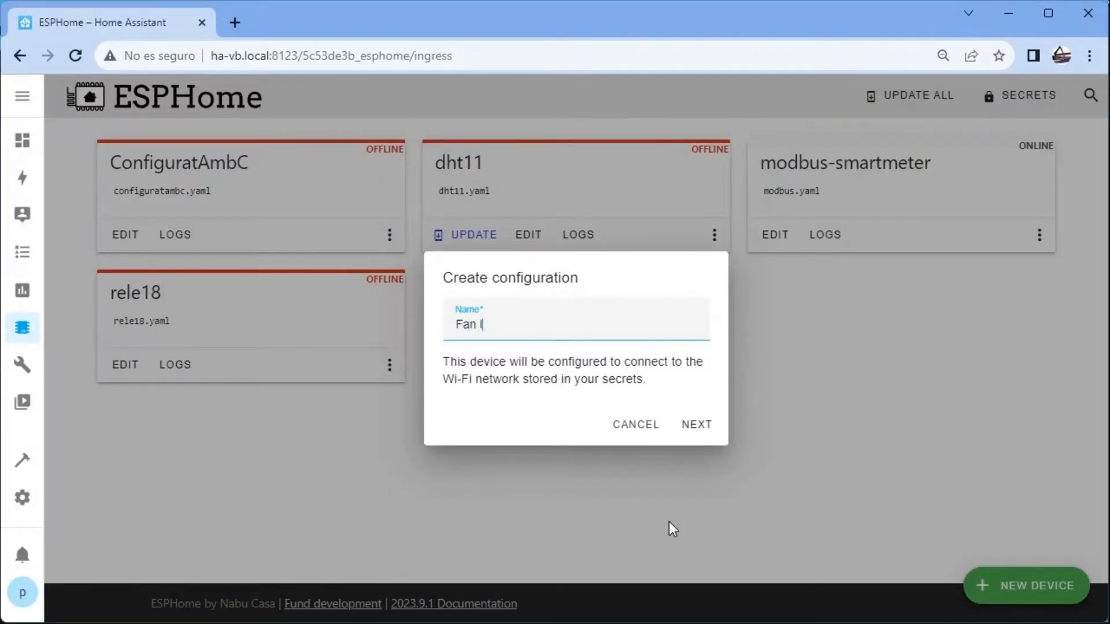
pyautogui.write('nverte')
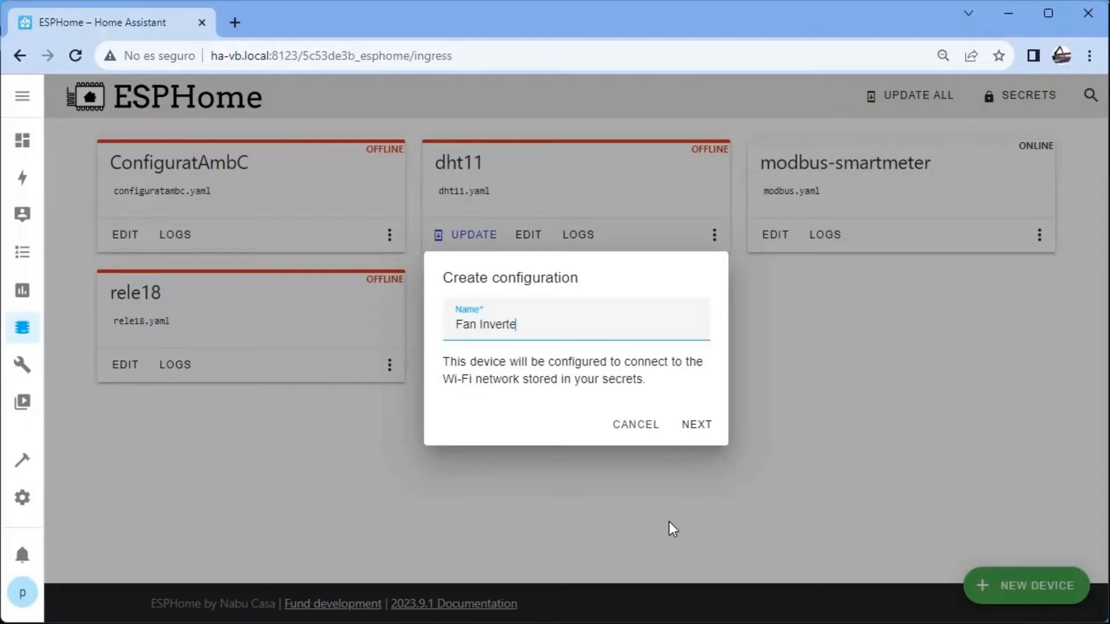
pyautogui.write('r')
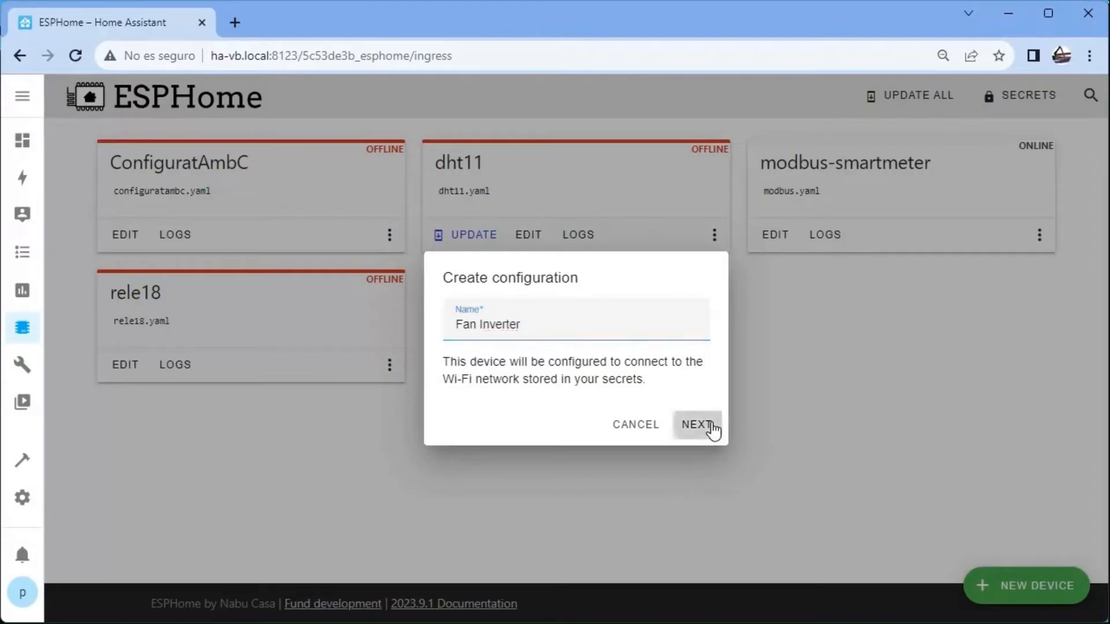
pyautogui.click(697, 425)
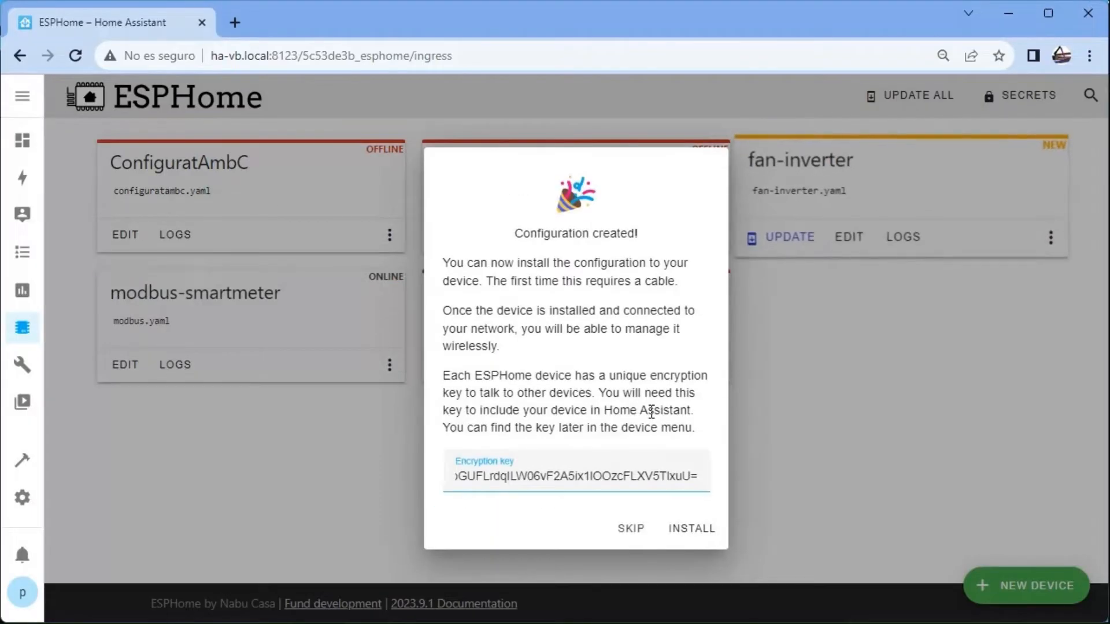
pyautogui.click(629, 529)
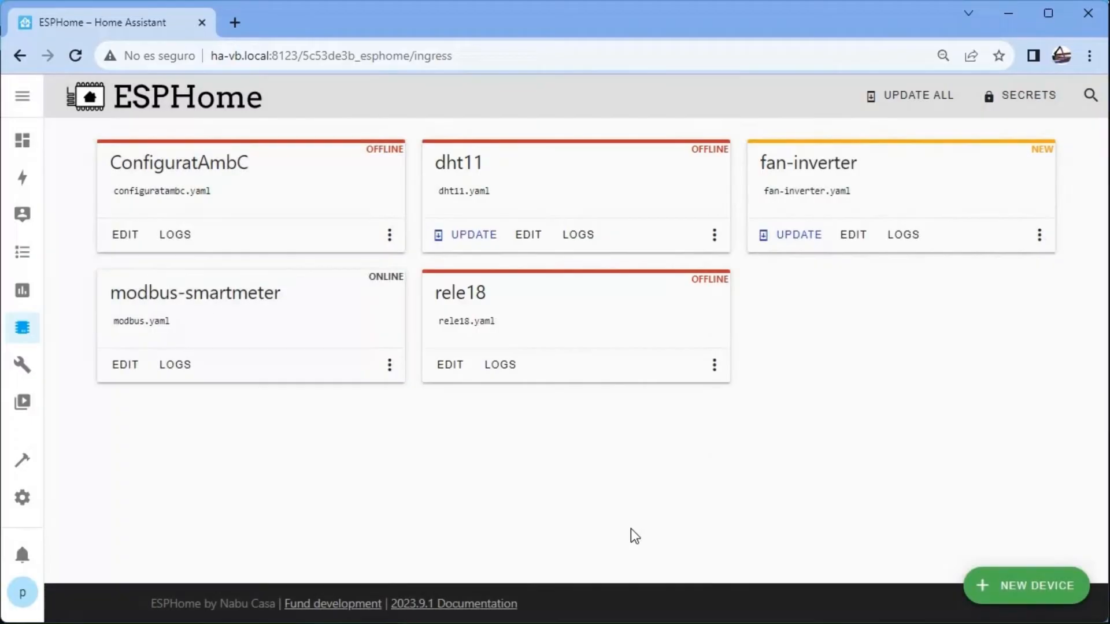
pyautogui.moveTo(883, 322)
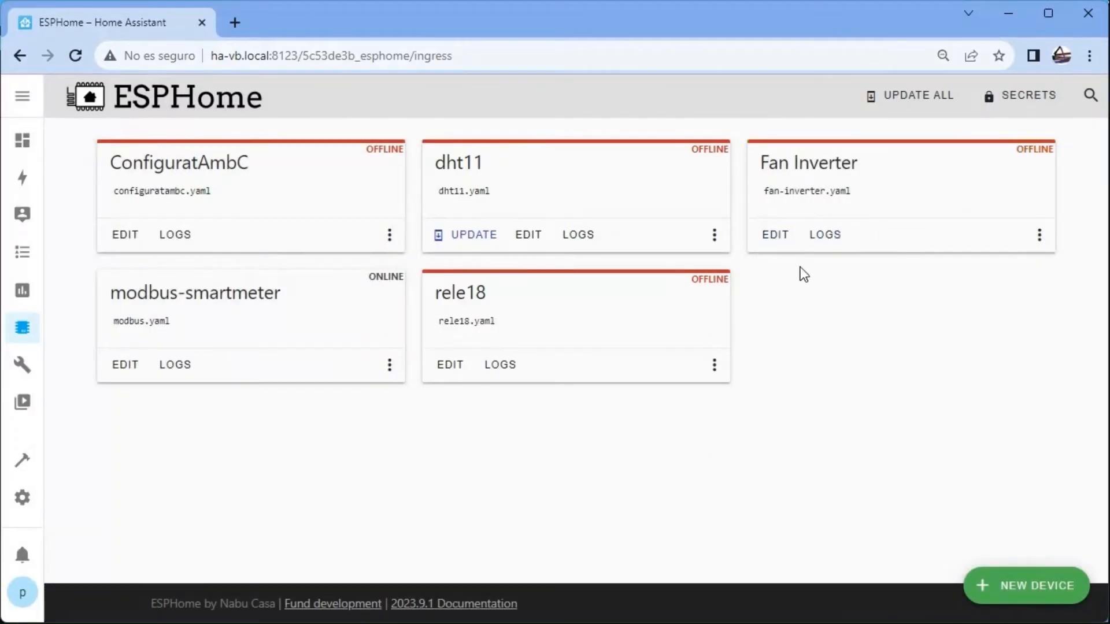
# Add YAML for static IP, GPIO relay, DS18B20 sensor and relay on above 40, off below 35
pyautogui.click(773, 234)
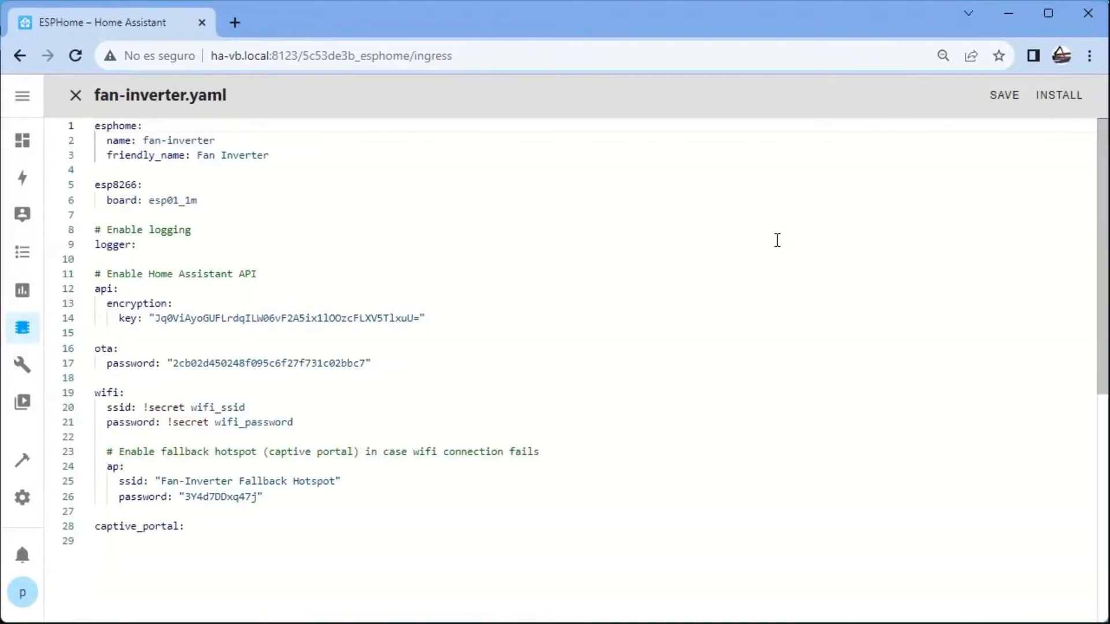
pyautogui.click(184, 526)
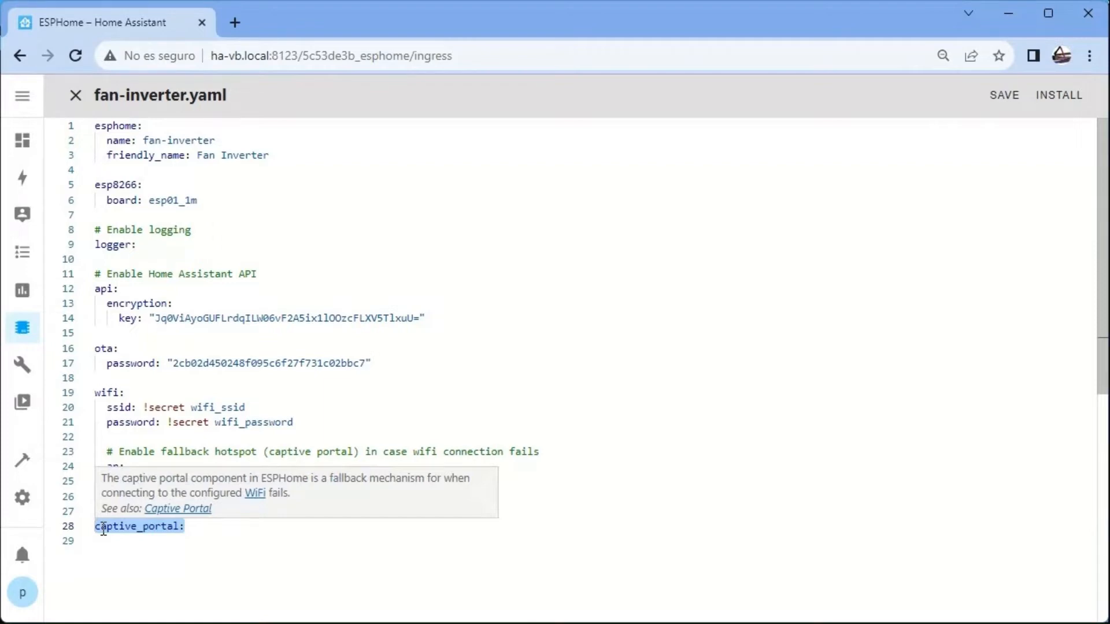
pyautogui.scroll(-3)
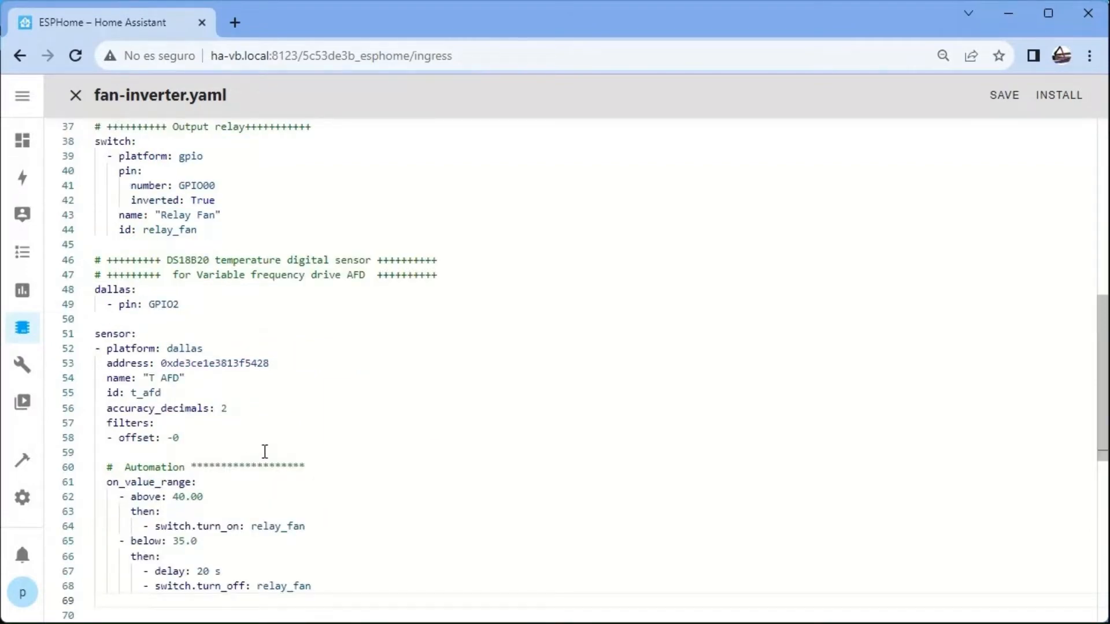
pyautogui.scroll(3)
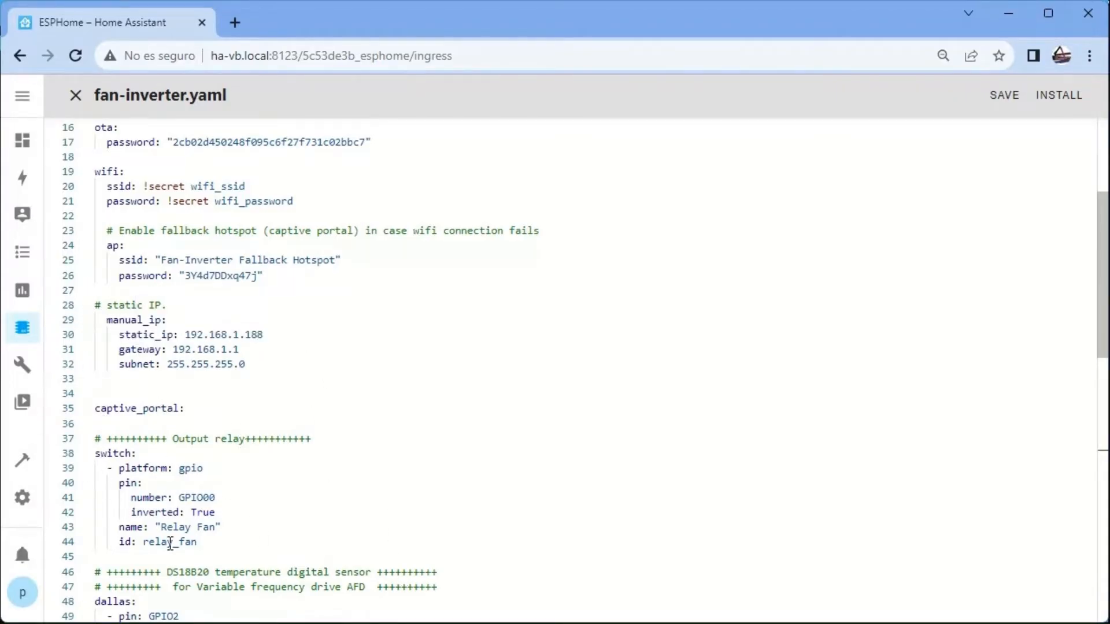
pyautogui.scroll(-3)
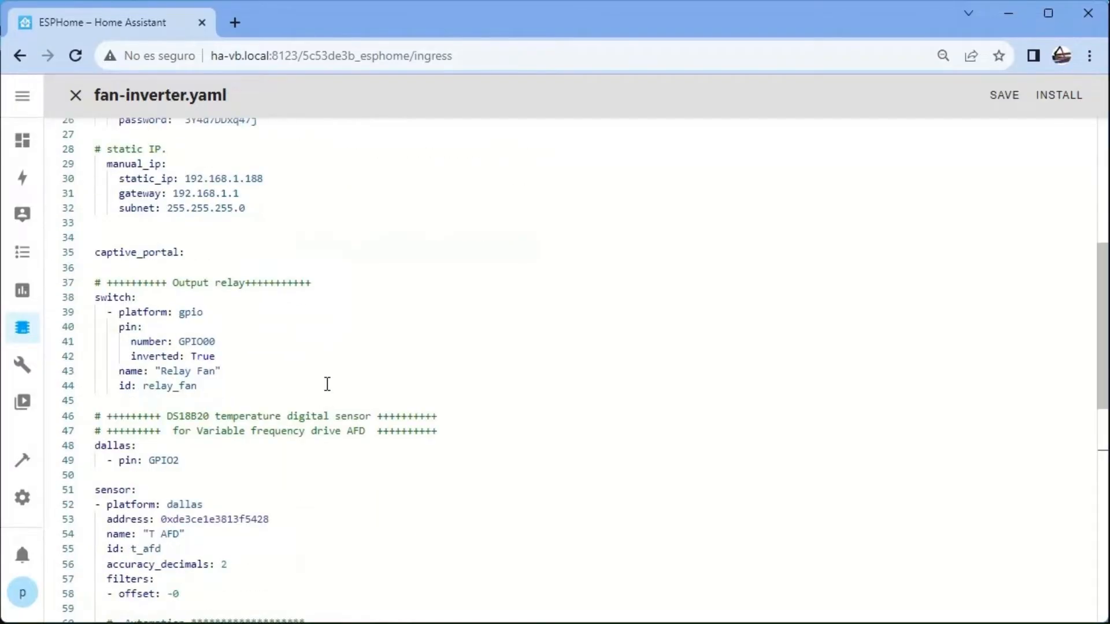
pyautogui.scroll(-3)
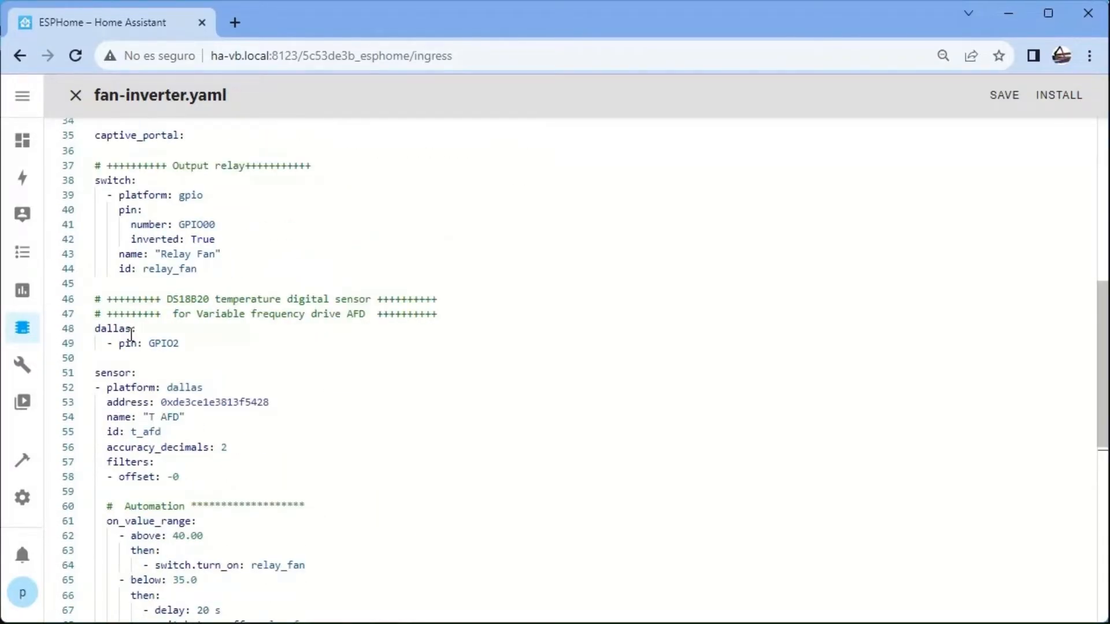
pyautogui.scroll(-3)
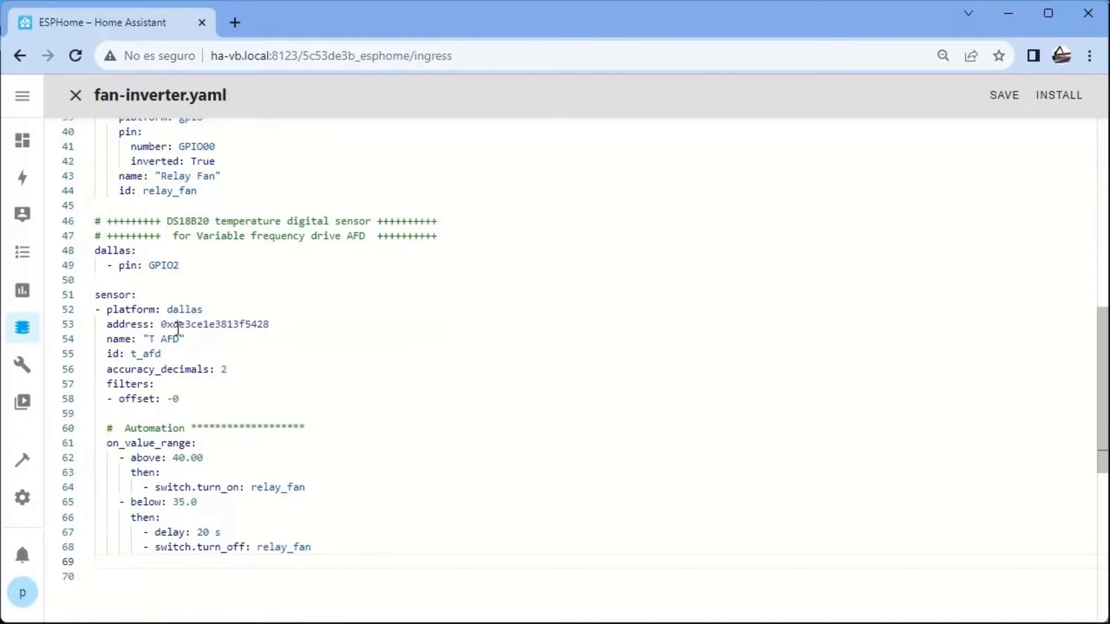
pyautogui.scroll(-3)
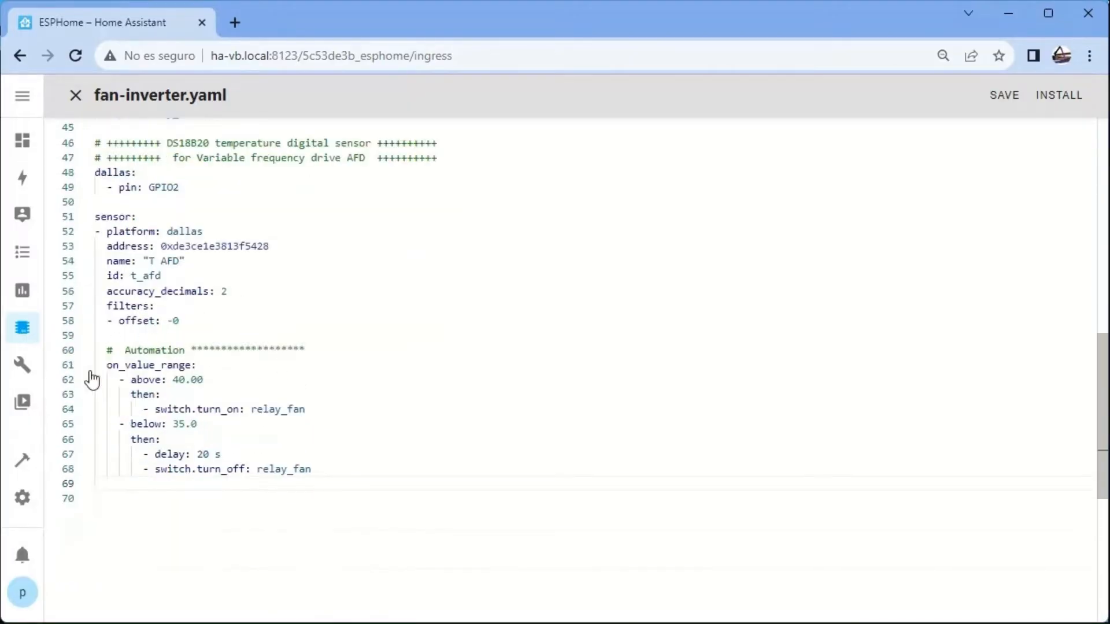
pyautogui.click(186, 429)
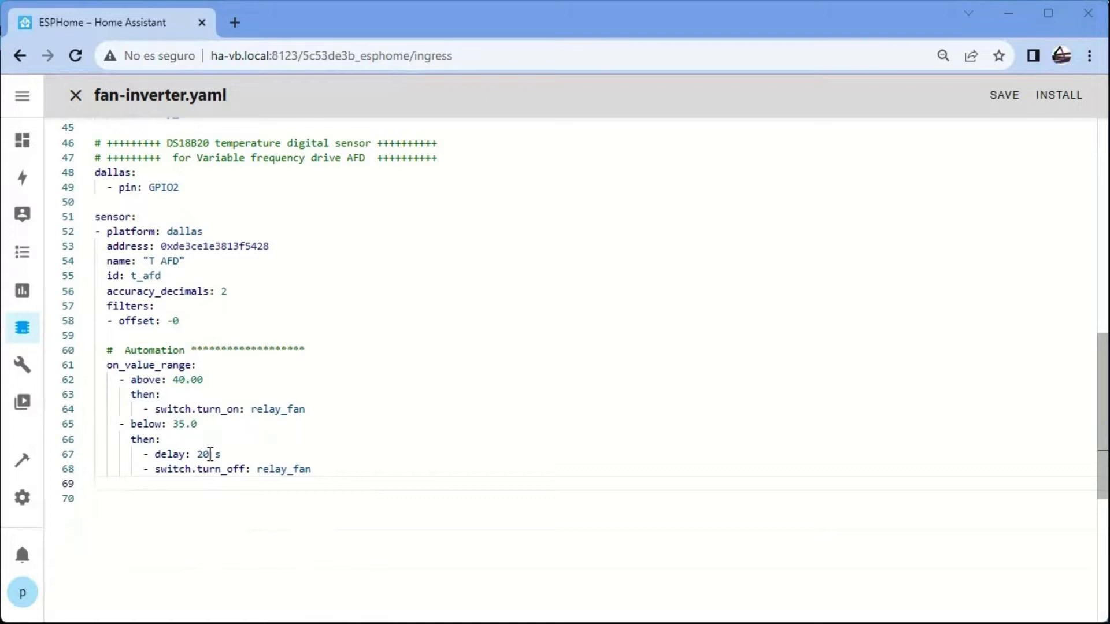
pyautogui.moveTo(170, 455)
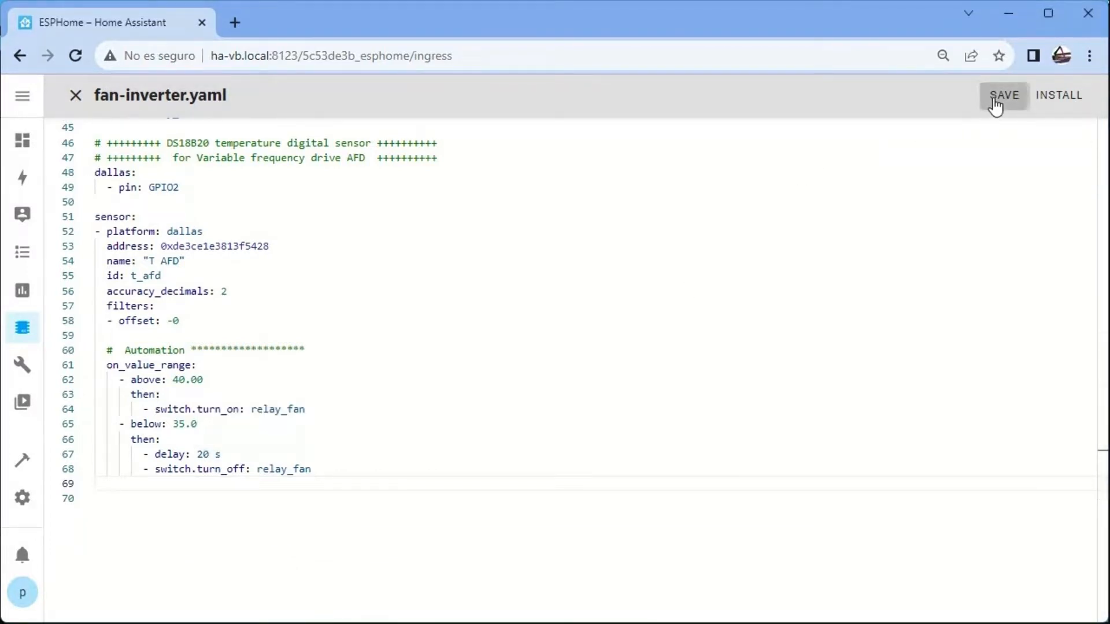
# Save fan-inverter.yaml, manually download the fan-inverter.bin firmware, and open ESPHome Web
pyautogui.click(1003, 95)
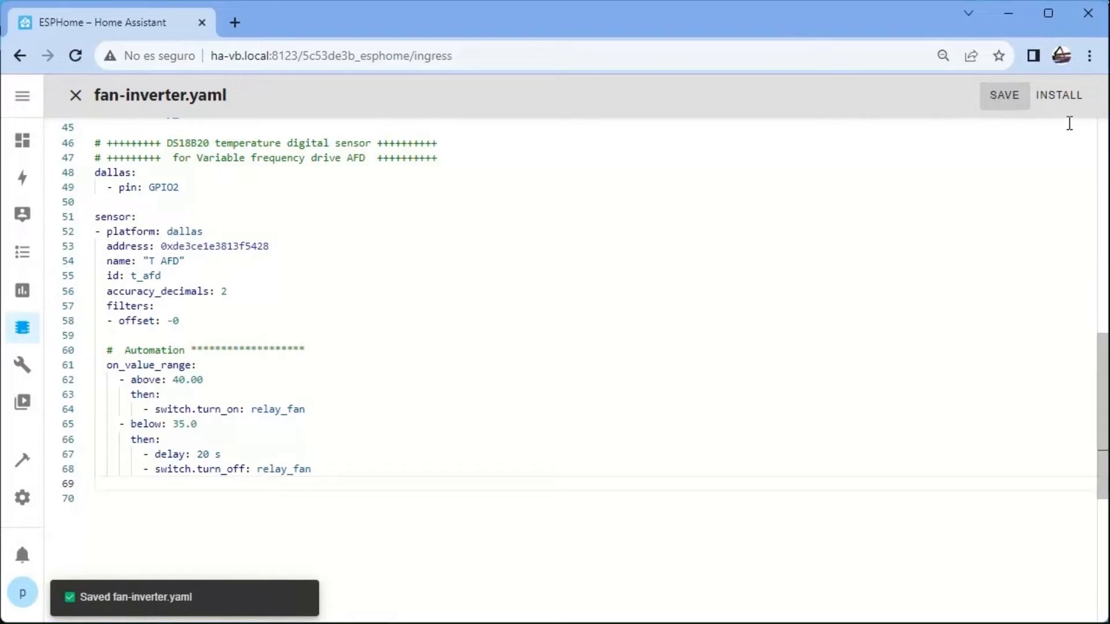
pyautogui.click(1060, 95)
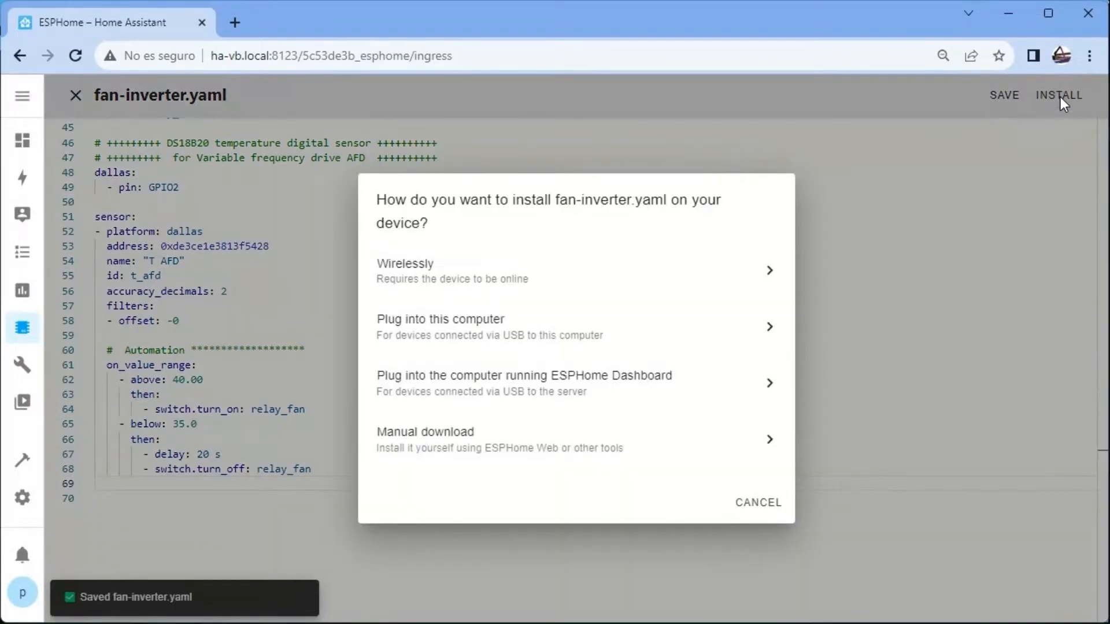
pyautogui.moveTo(506, 327)
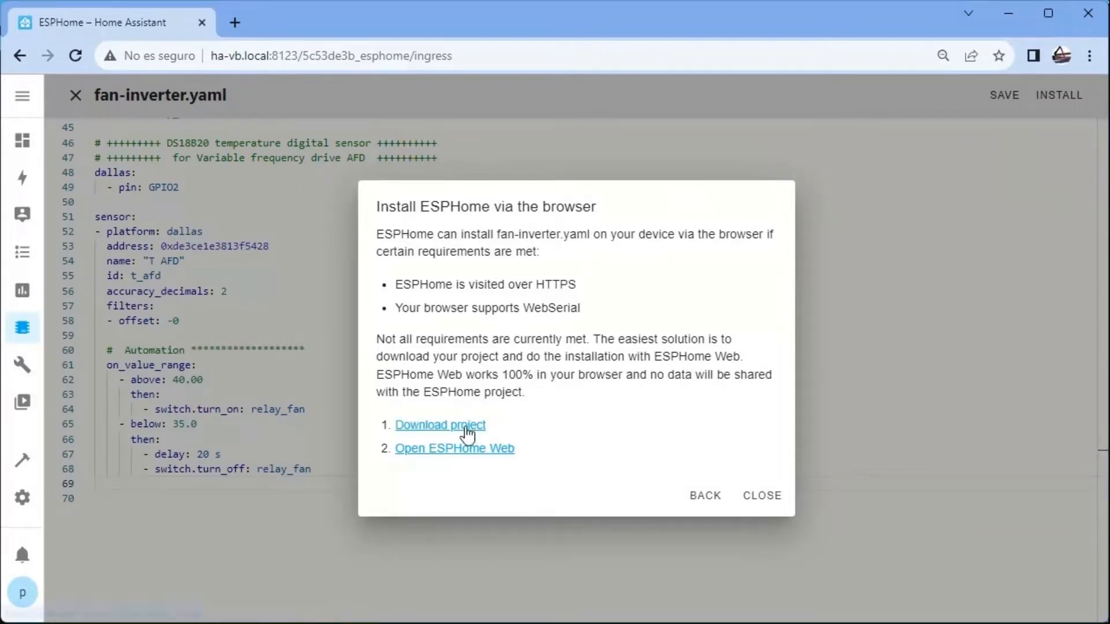
pyautogui.click(439, 425)
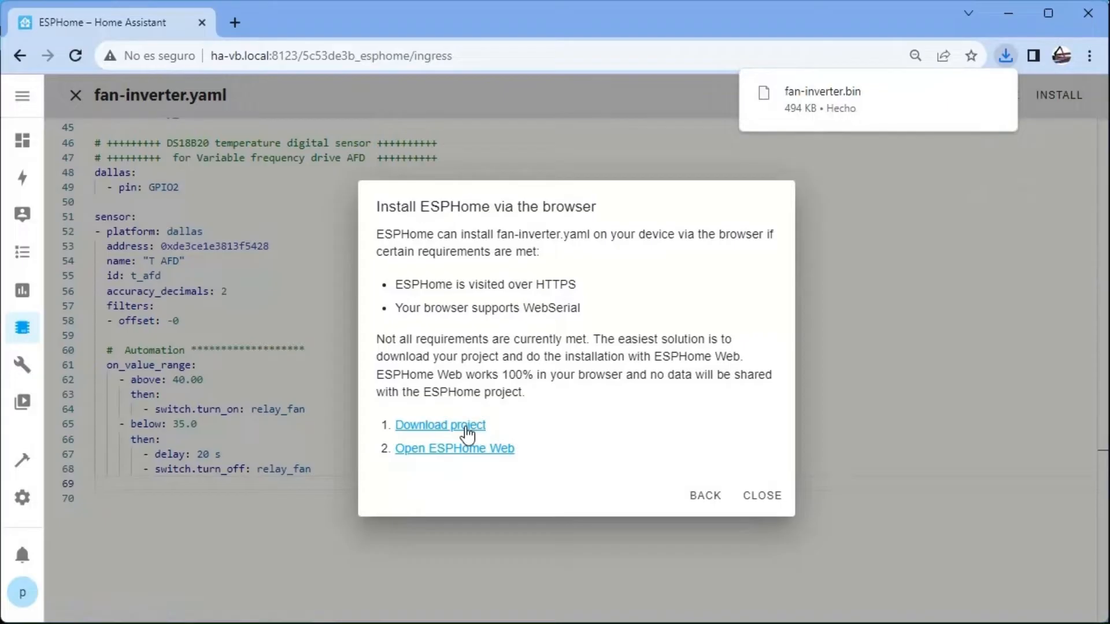
pyautogui.click(454, 448)
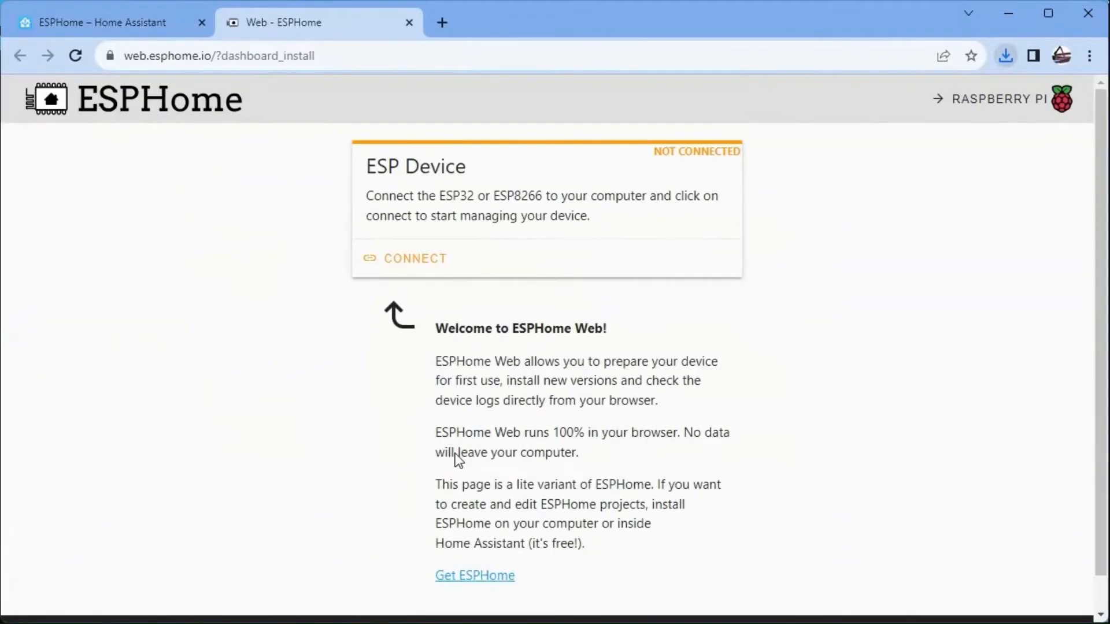